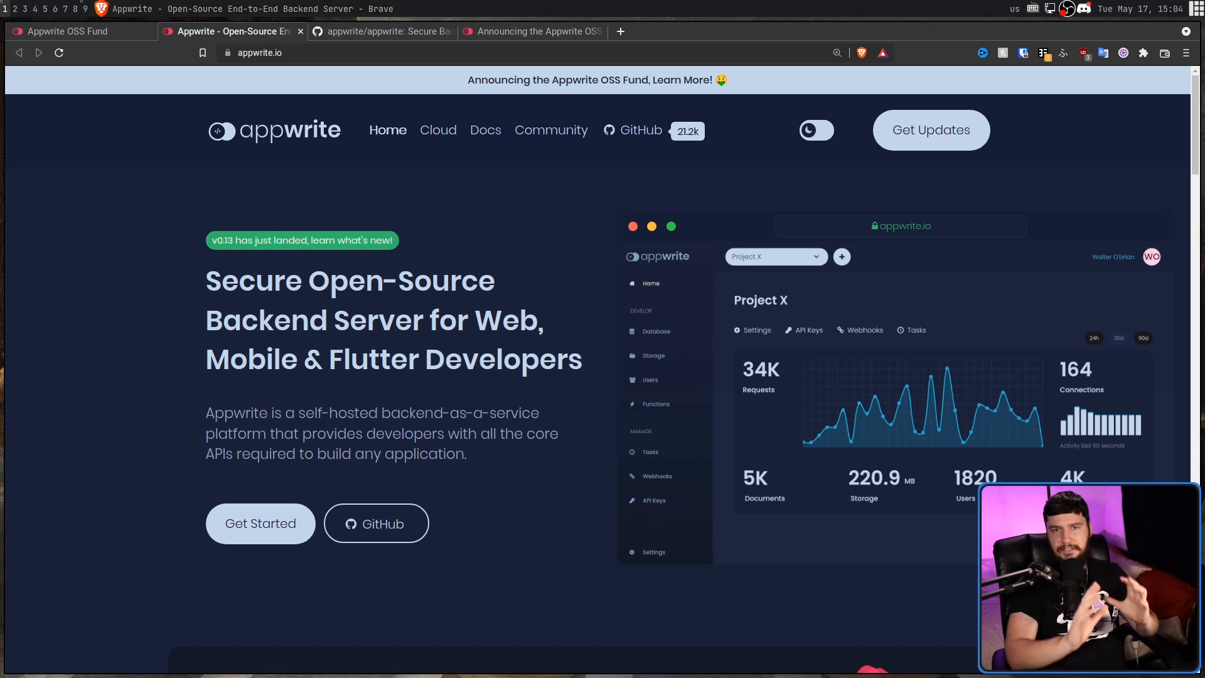
Switch from the Appwrite homepage to the 'Announcing the Appwrite OSS Fund' post
{"action": "left_click", "coordinate": [540, 32]}
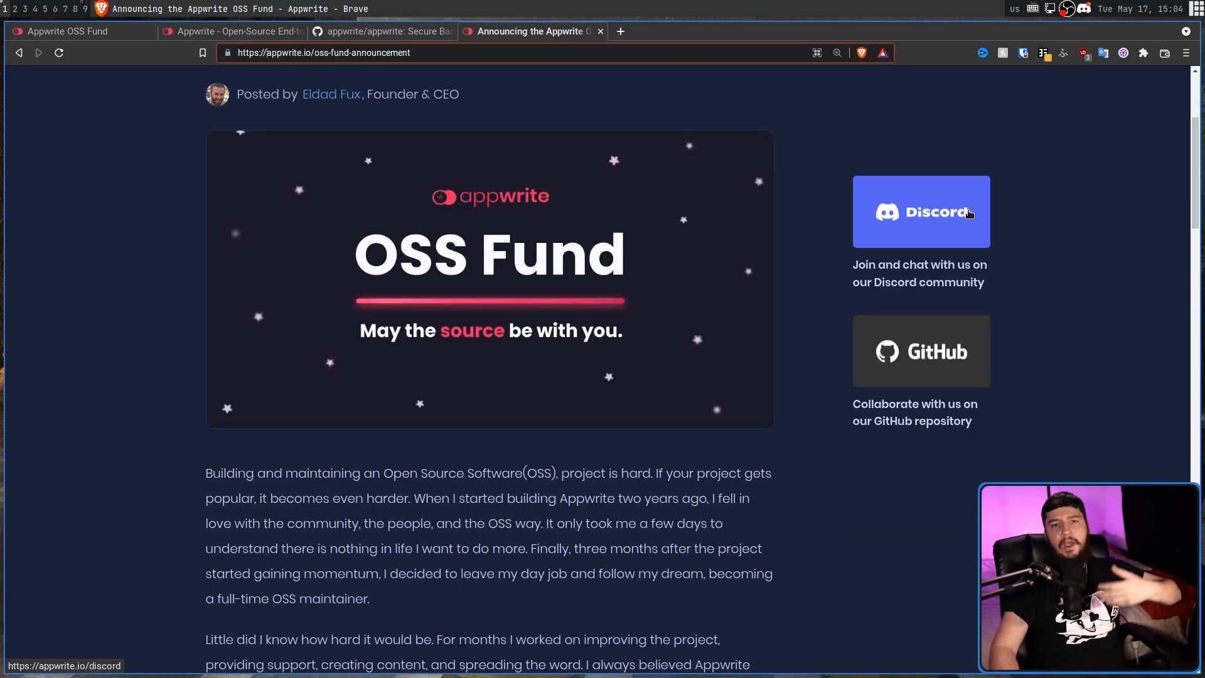
Scroll past the banner to the opening story about financial struggles and investment
{"action": "scroll", "scroll_direction": "down", "scroll_amount": 3}
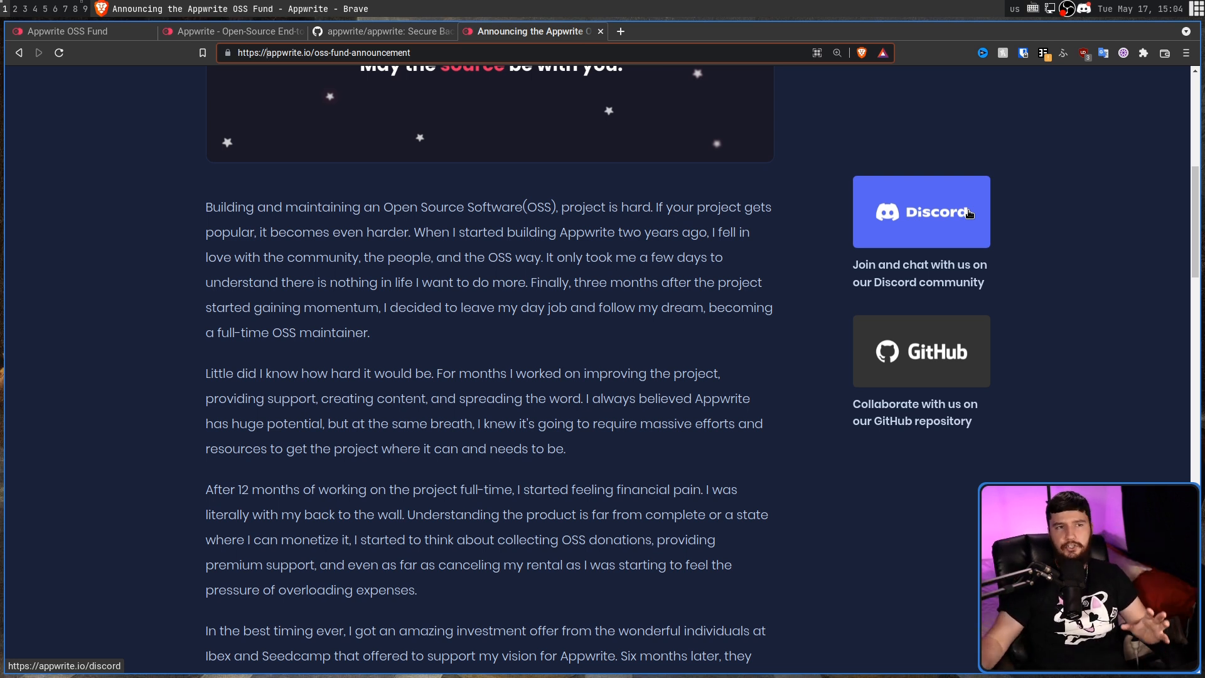
{"action": "mouse_move", "coordinate": [1061, 195]}
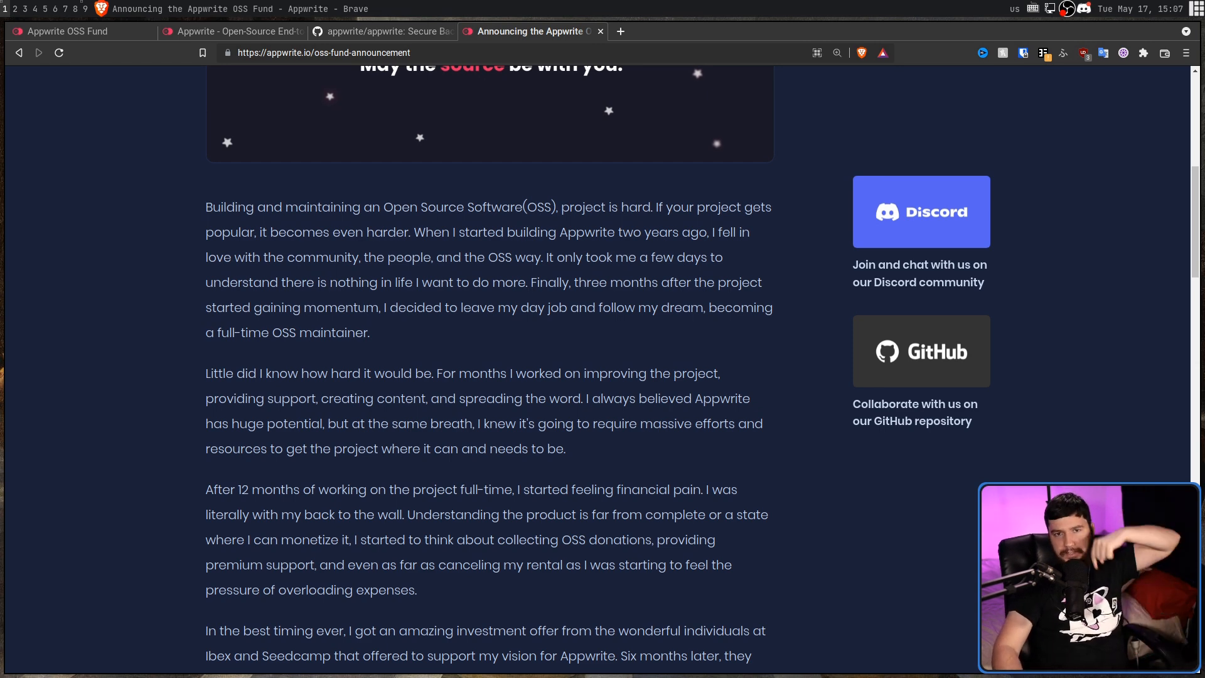
Scroll to the 'How does the fund work?' section listing the $2500 award and application rules
{"action": "scroll", "scroll_direction": "down", "scroll_amount": 3}
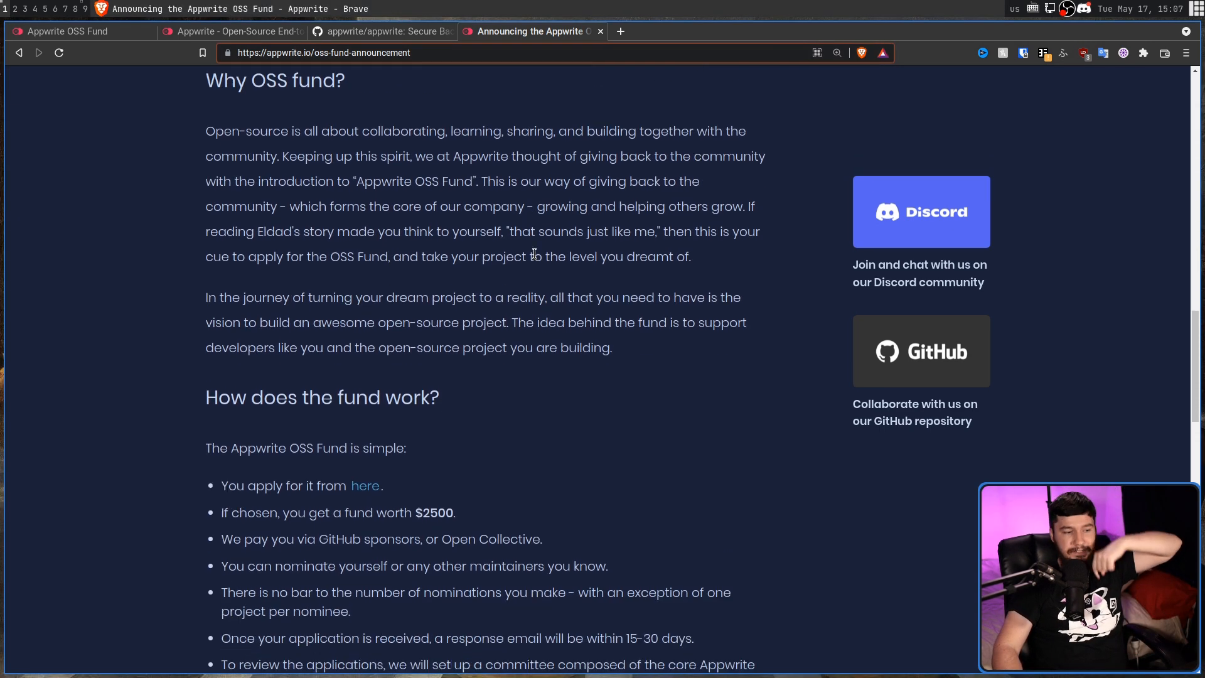
{"action": "scroll", "scroll_direction": "down", "scroll_amount": 3}
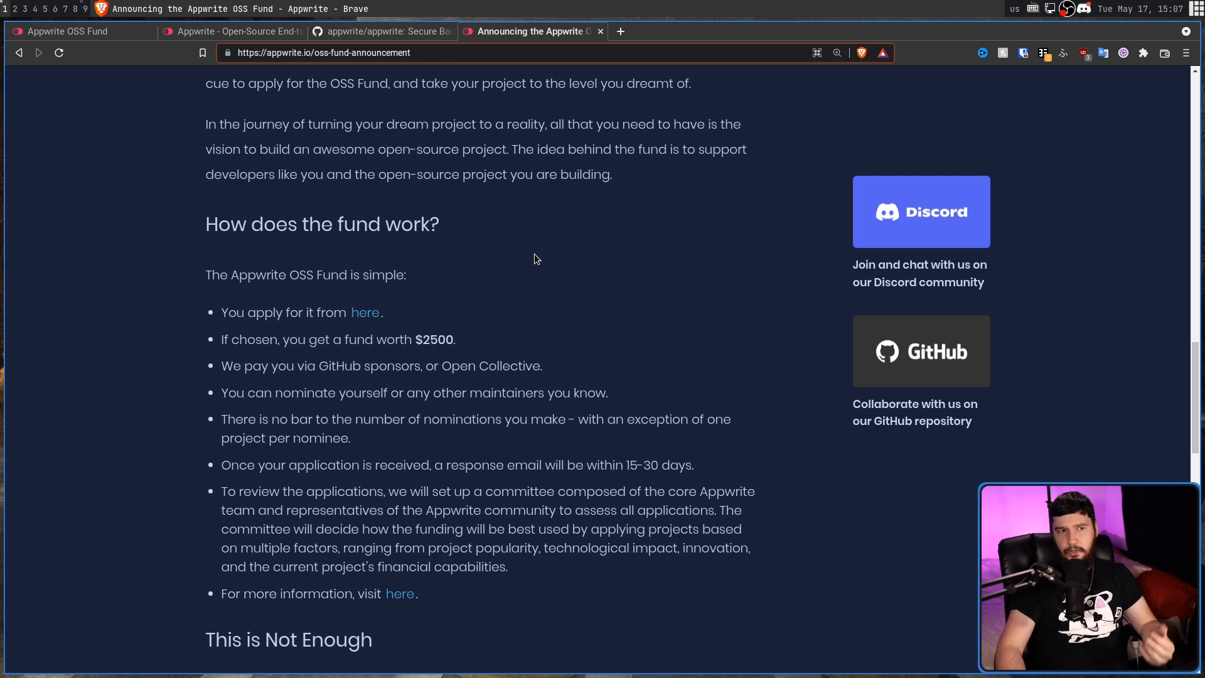
{"action": "mouse_move", "coordinate": [522, 245]}
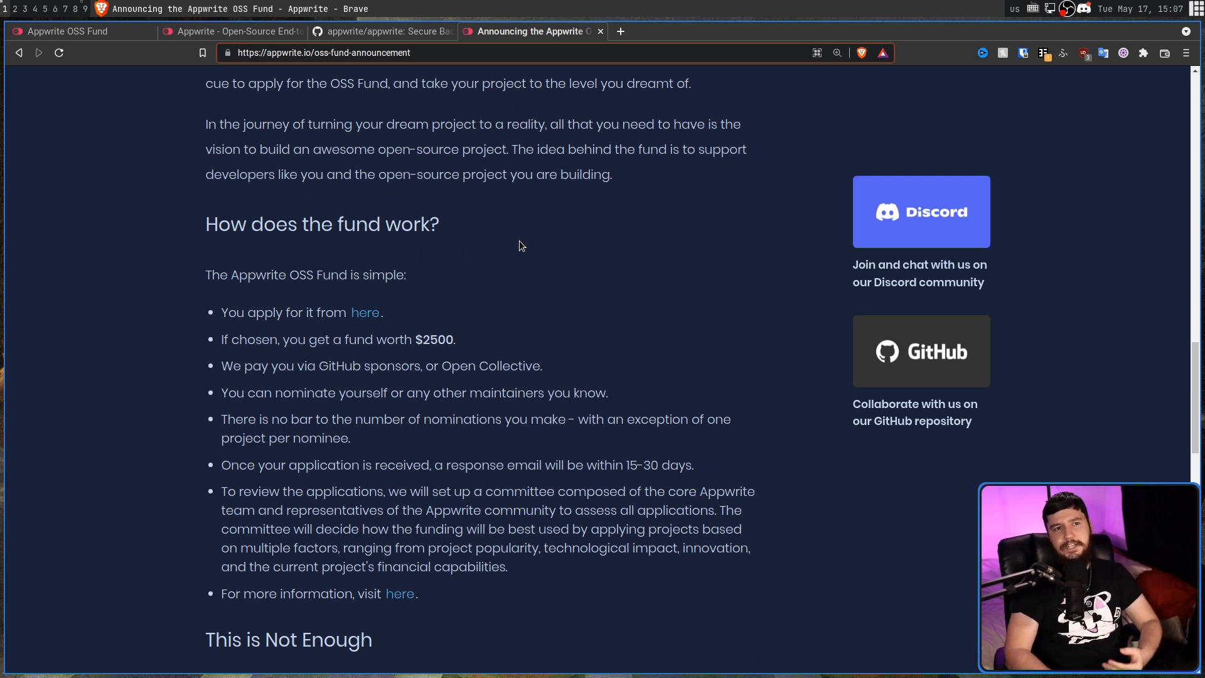
{"action": "mouse_move", "coordinate": [624, 395]}
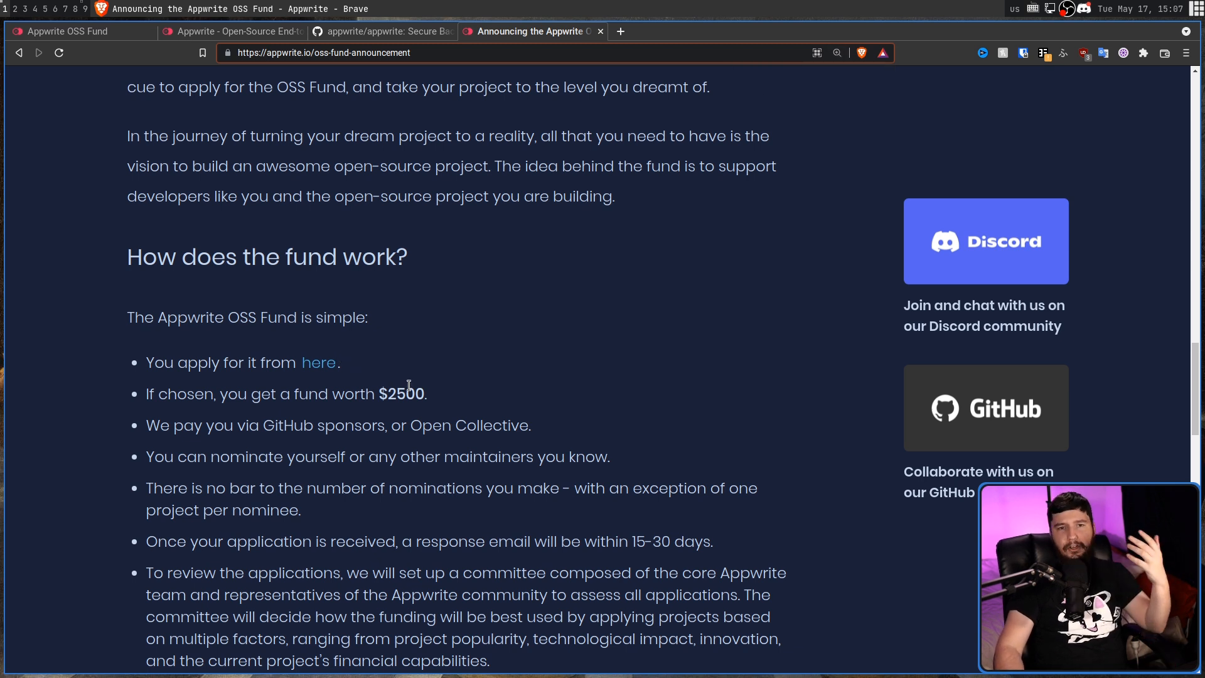
{"action": "mouse_move", "coordinate": [477, 345]}
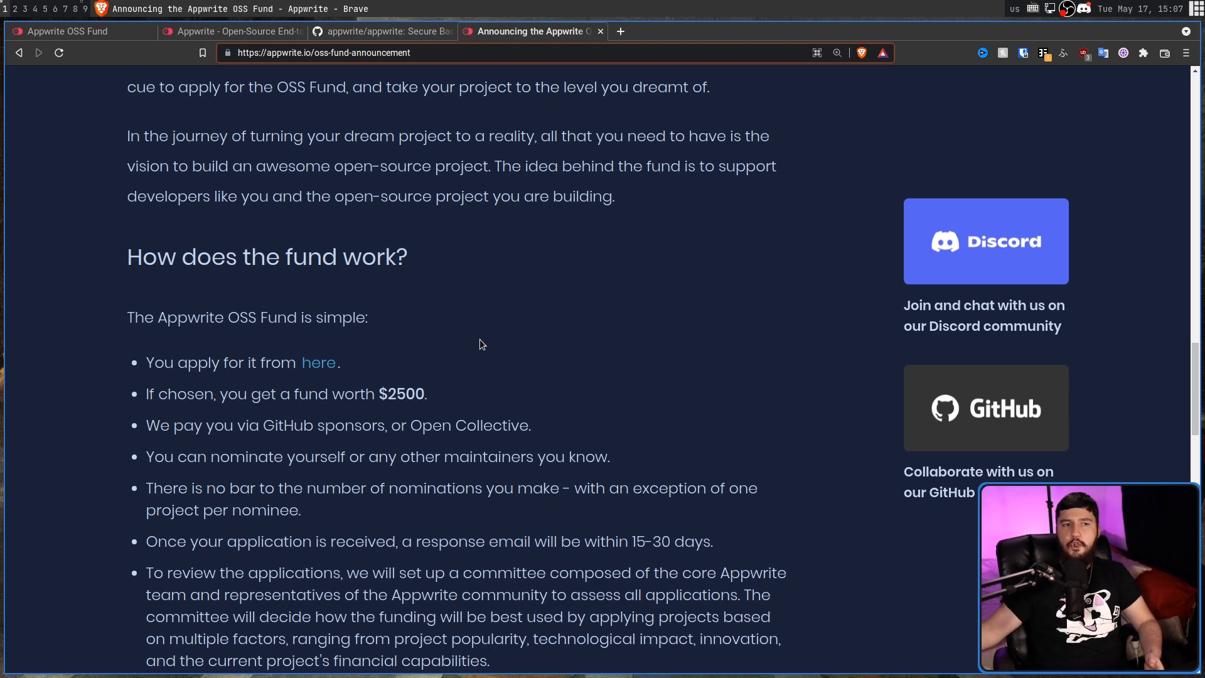
{"action": "mouse_move", "coordinate": [688, 380]}
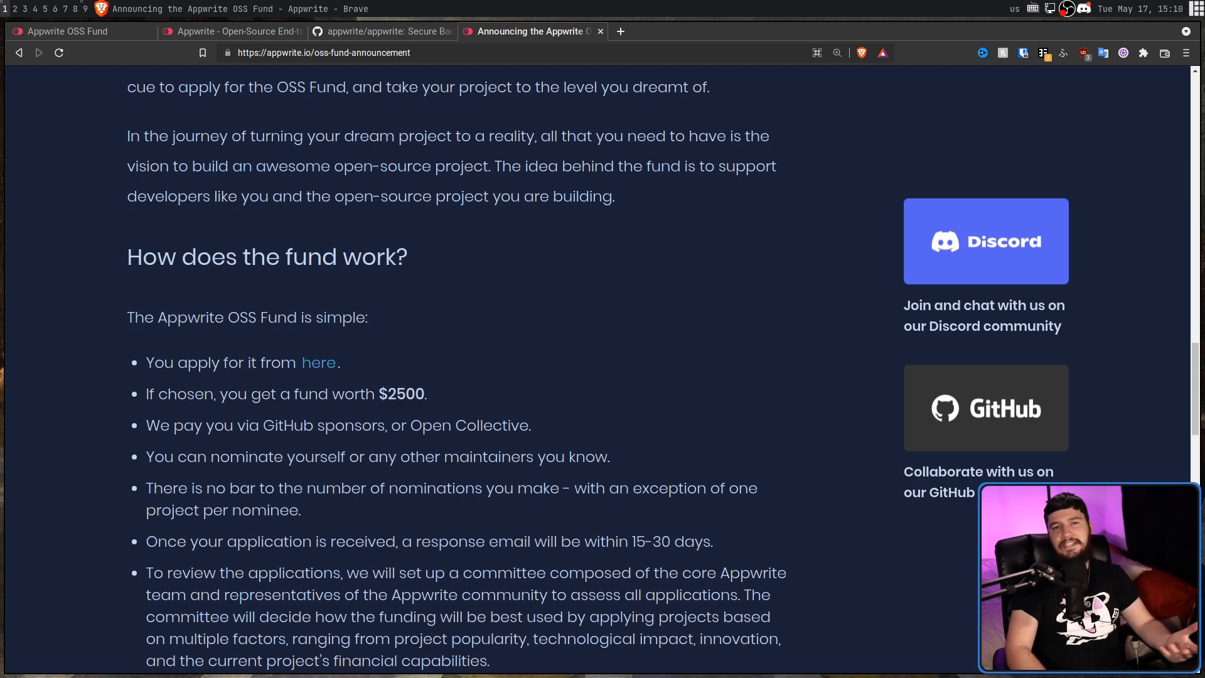
Bring up the 'Time to give back to the community' OSS Fund landing page in its new tab
{"action": "scroll", "scroll_direction": "down", "scroll_amount": 3}
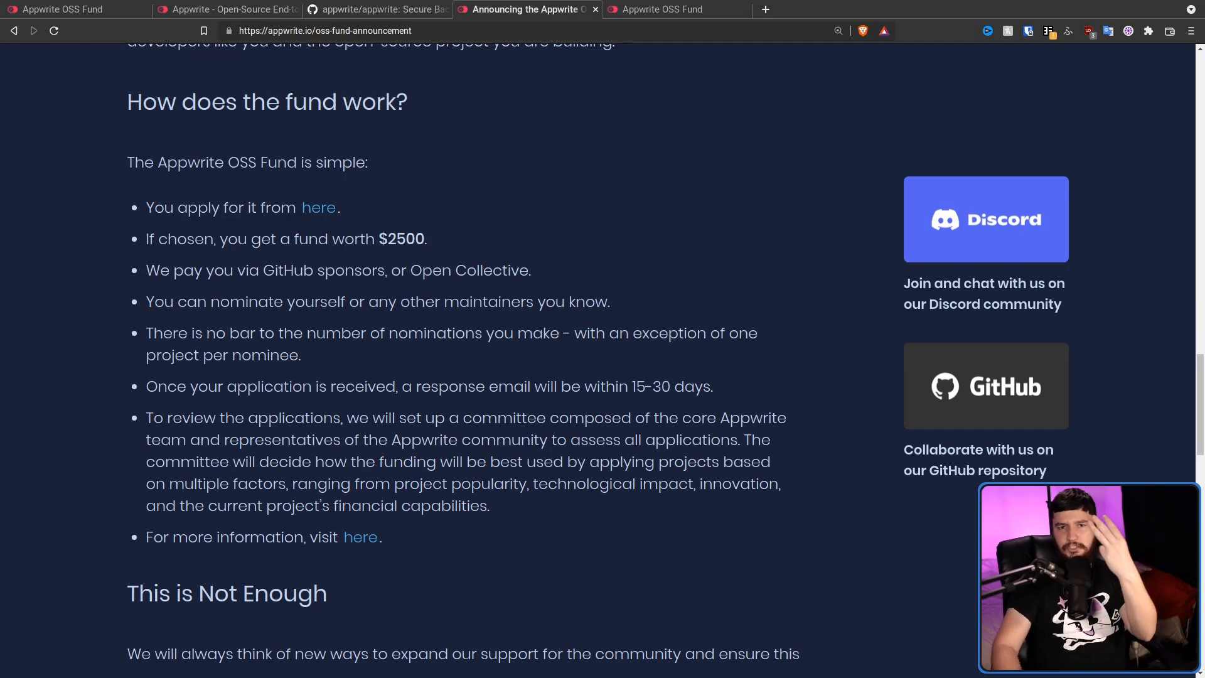
{"action": "left_click", "coordinate": [663, 9]}
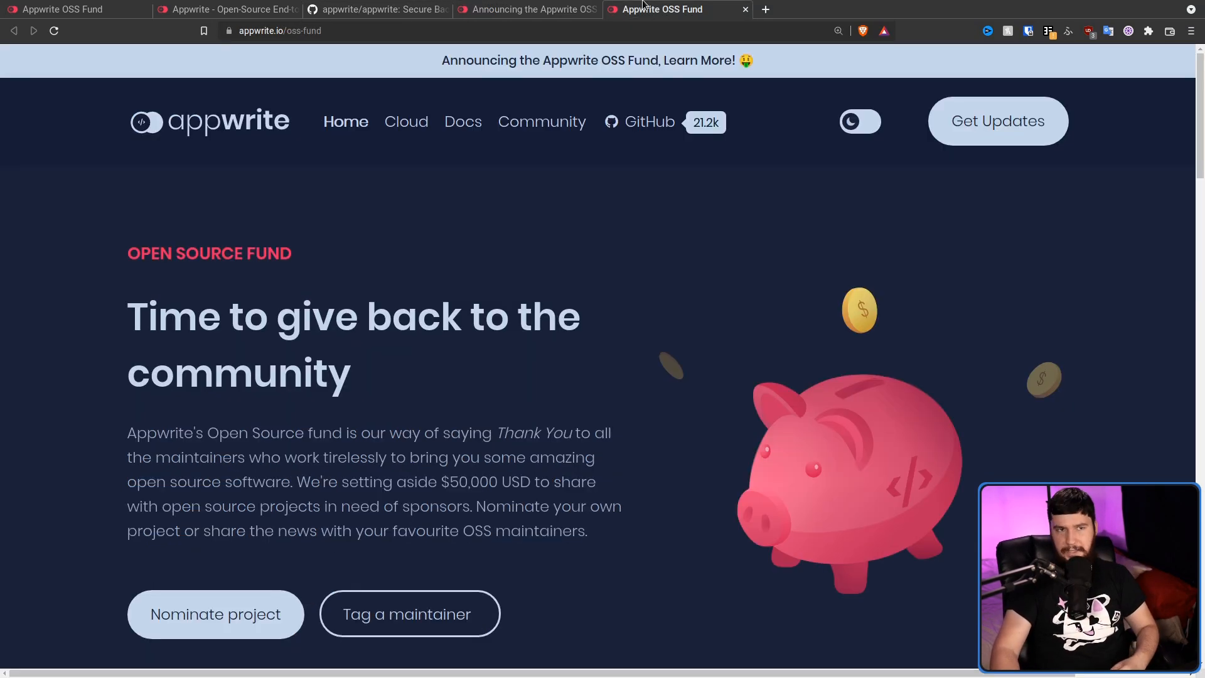